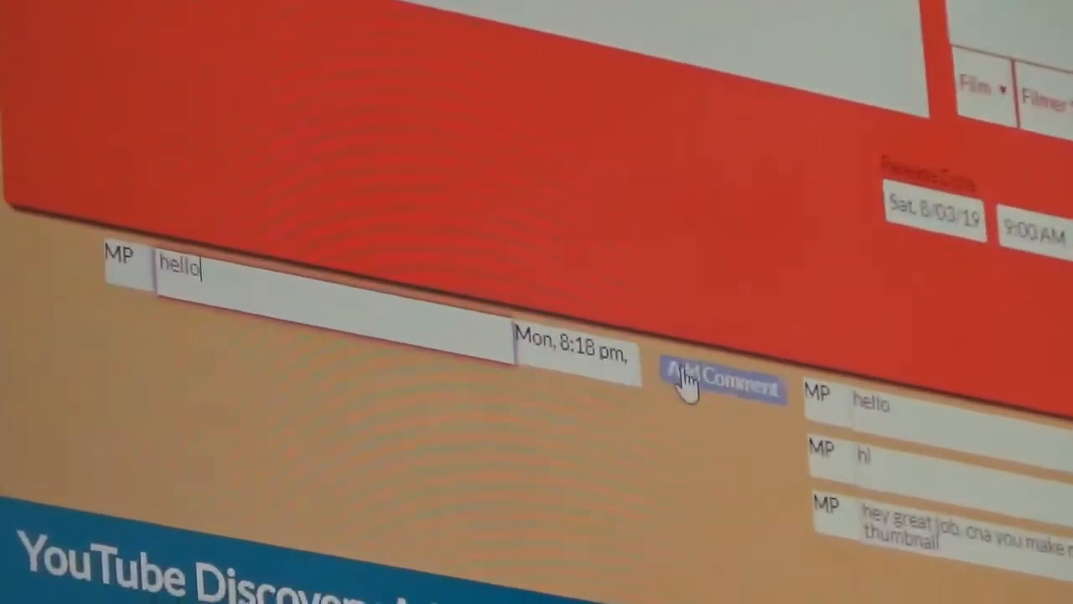
# - Submit the drafted 'hello' comment so it joins the card's comment thread
pyautogui.click(722, 382)
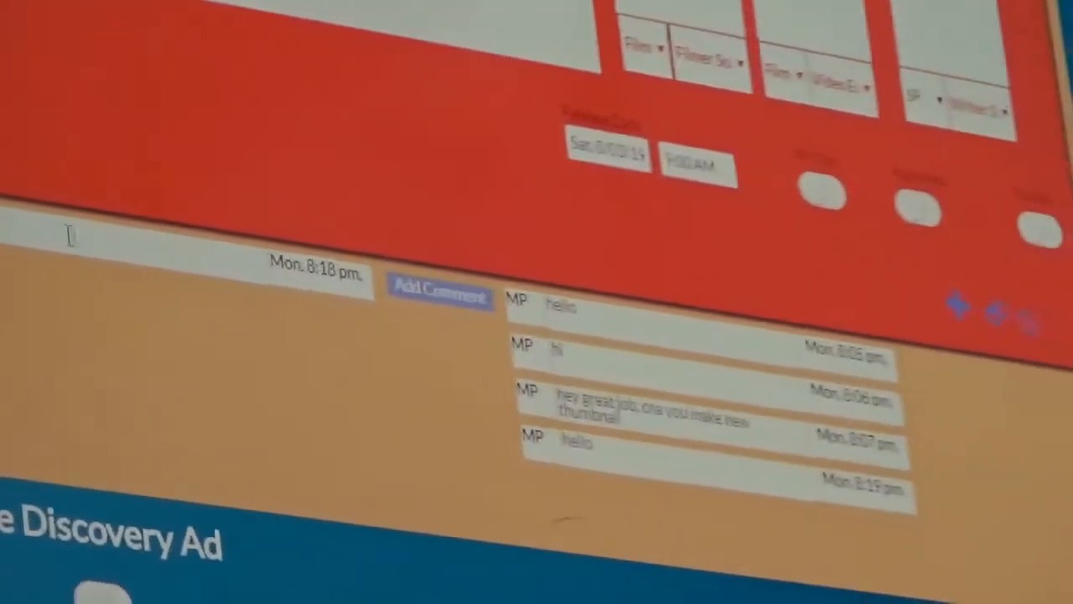